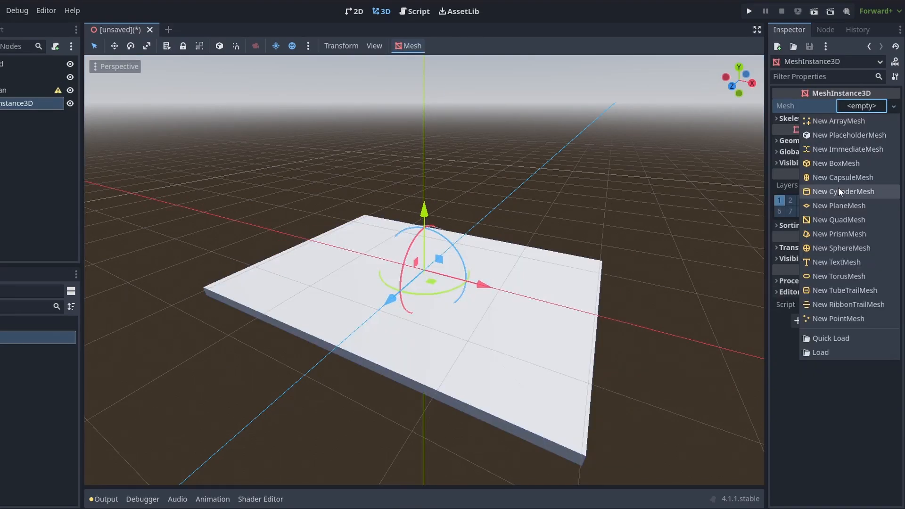
- Give the player a CapsuleMesh and open Player.gd to its mouse-look input code
left_click(841, 178)
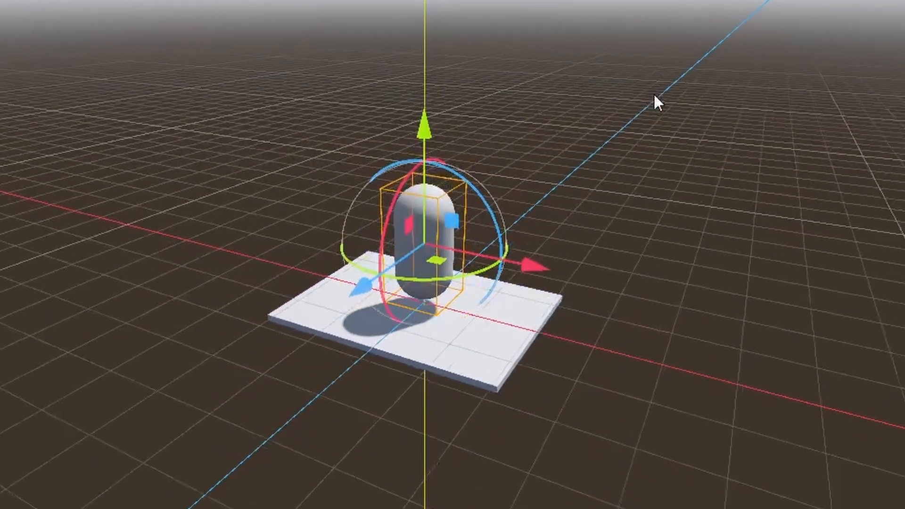
left_click(446, 3)
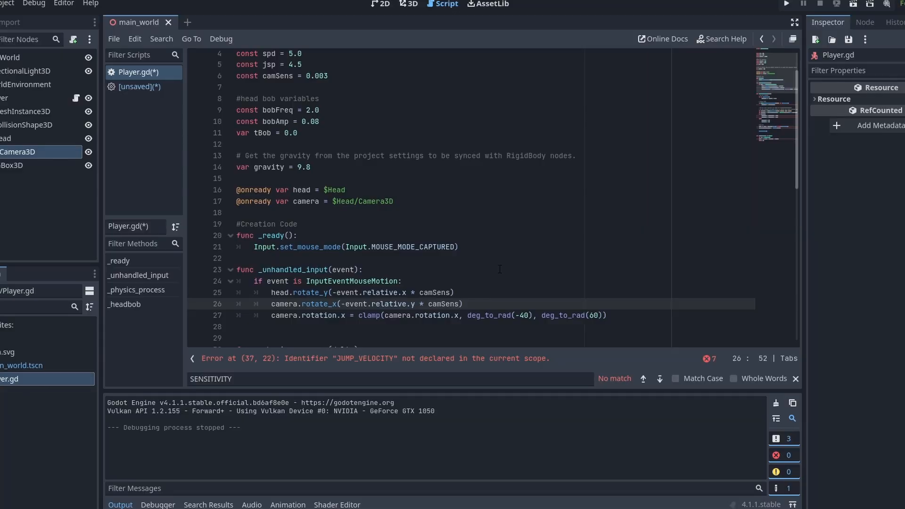
scroll("down", 3)
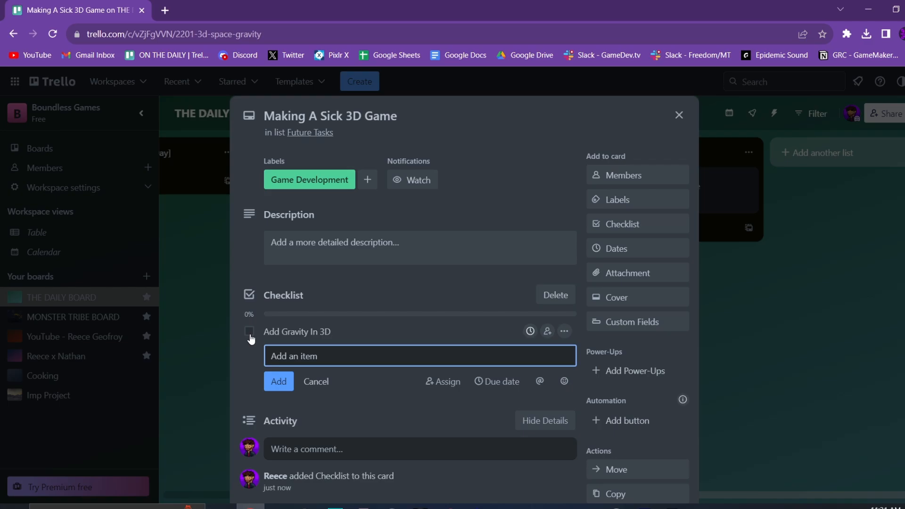
- Switch over to Trello for the 'Add Gravity In 3D' checklist item
key("alt+tab")
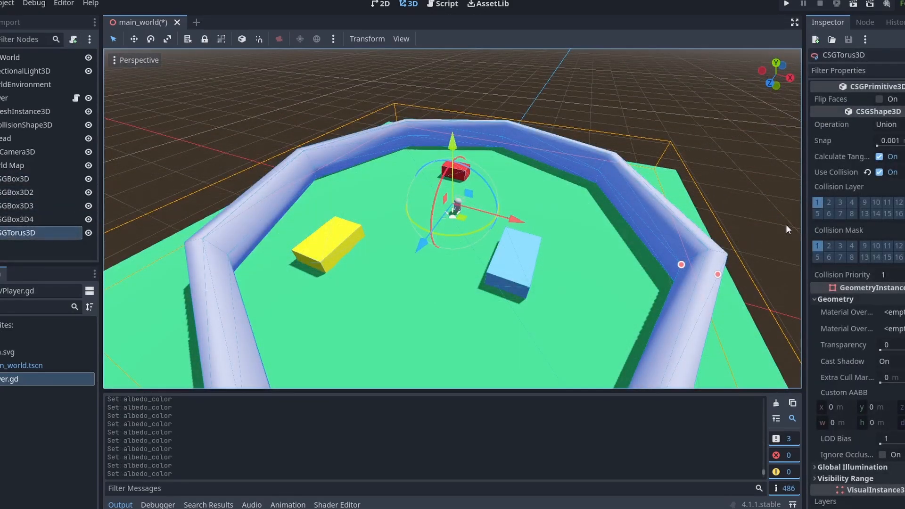
- Leave the Godot arena map for the Milanote brainstorm board
left_click(785, 4)
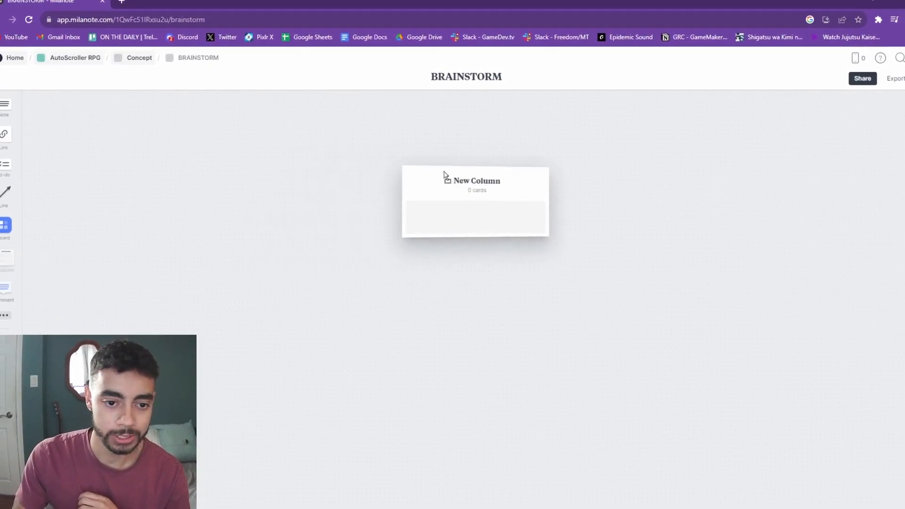
- Type the learning list: what do I need, make random, create 3D models, audio?
type("WHAT DO WE NEED TO LEARN")
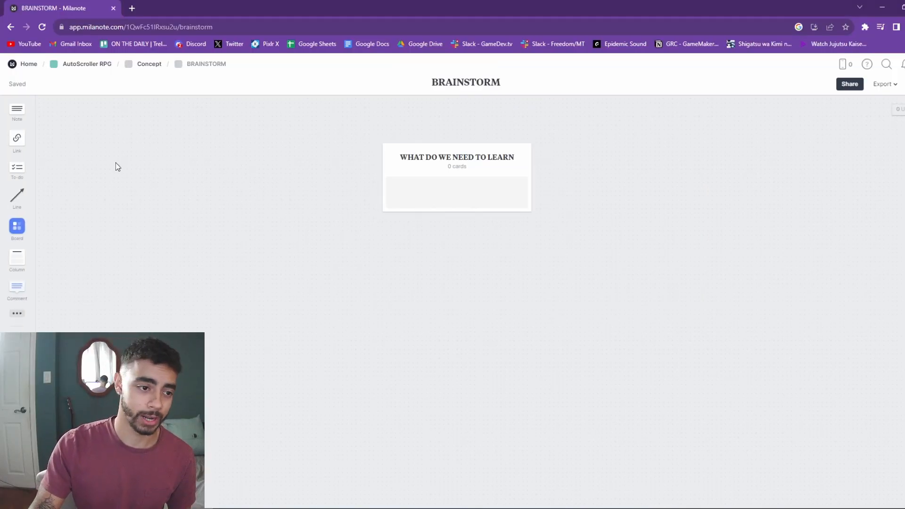
type("I NEED")
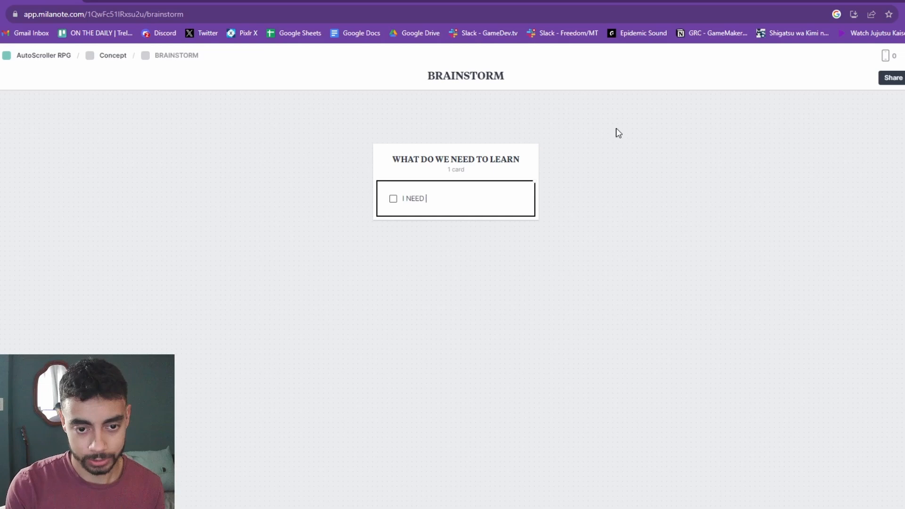
type("TO MAKE RANDOMNESS")
type("HOW TO BULD A WORLD")
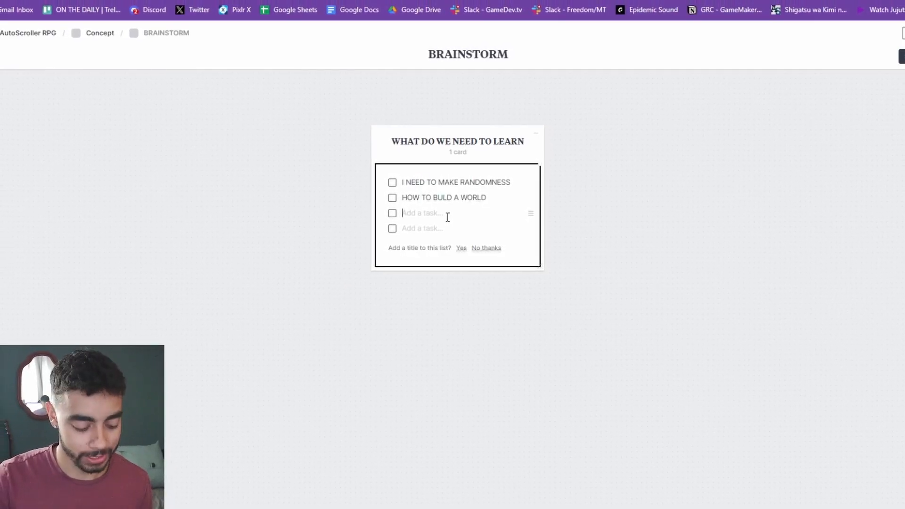
type("CREATE 3D")
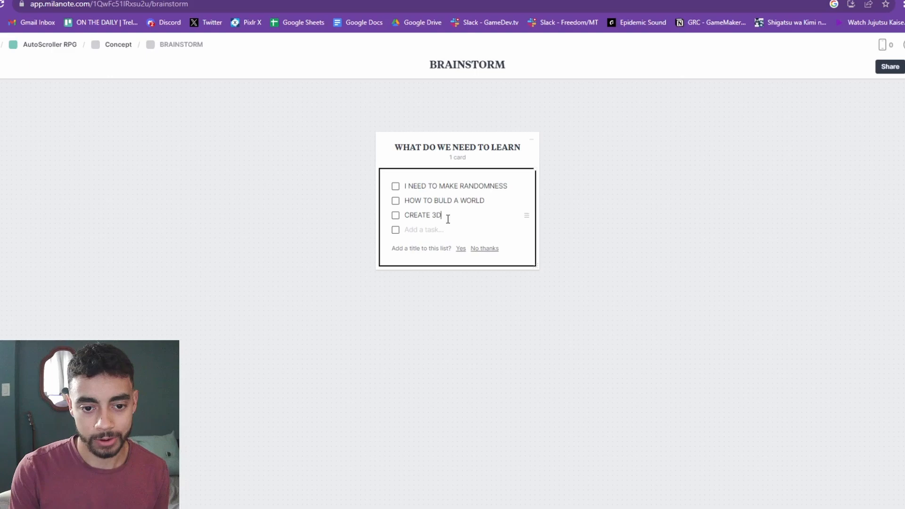
type("MODELS")
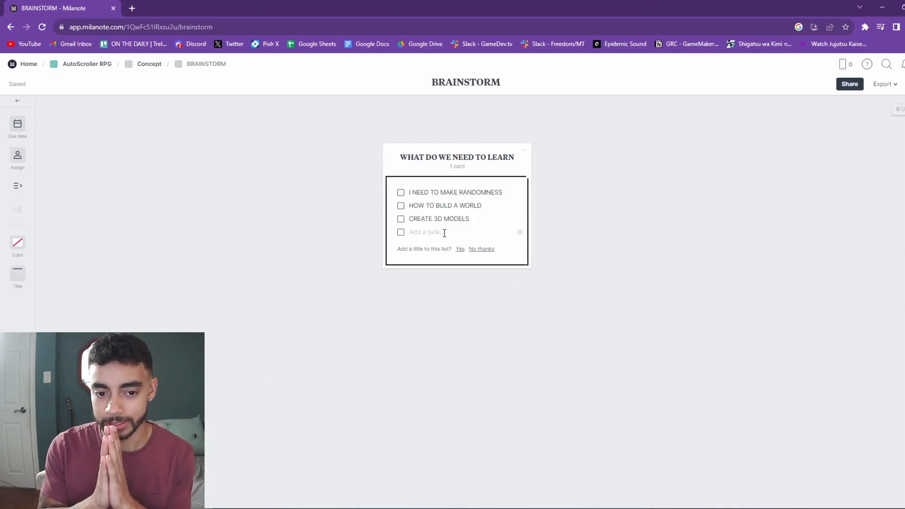
type("AUD")
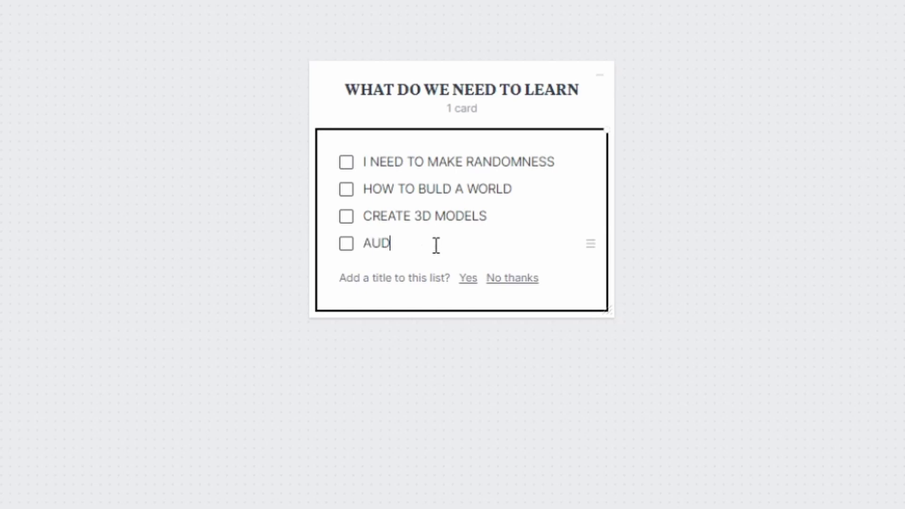
type("IO?")
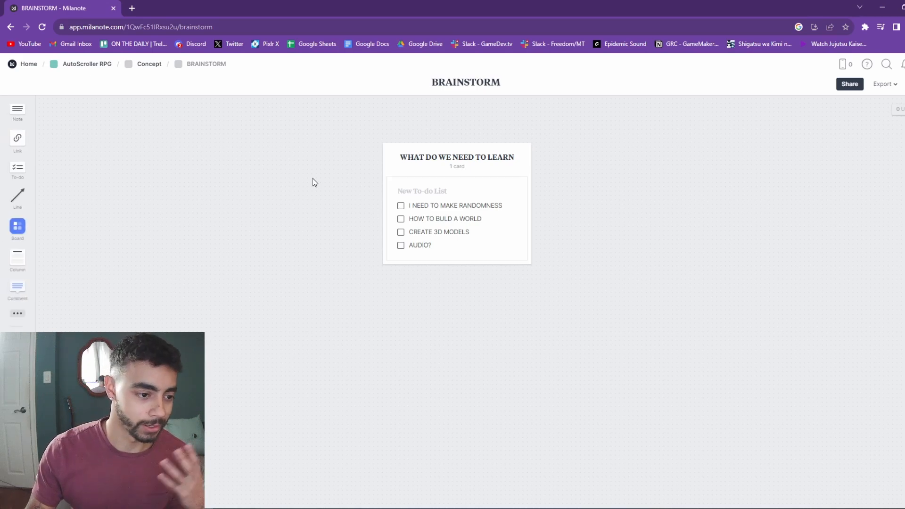
mouse_move(176, 224)
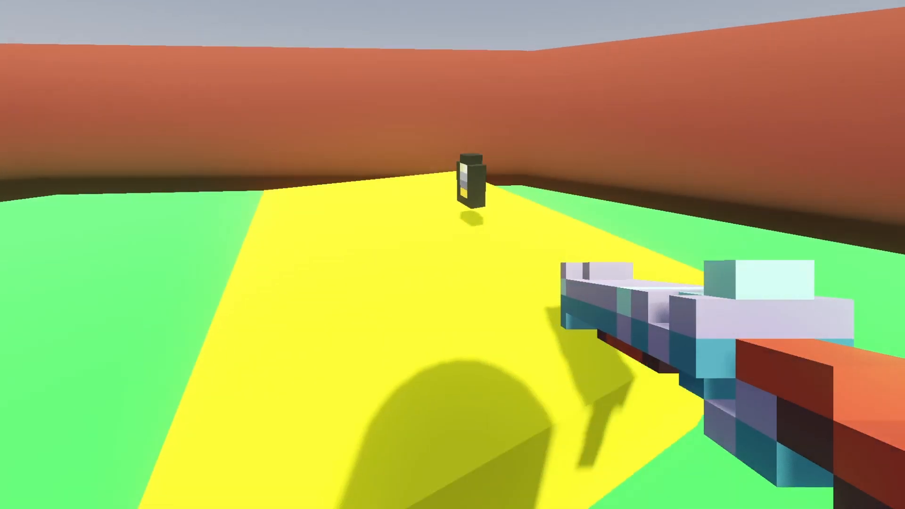
mouse_move(453, 254)
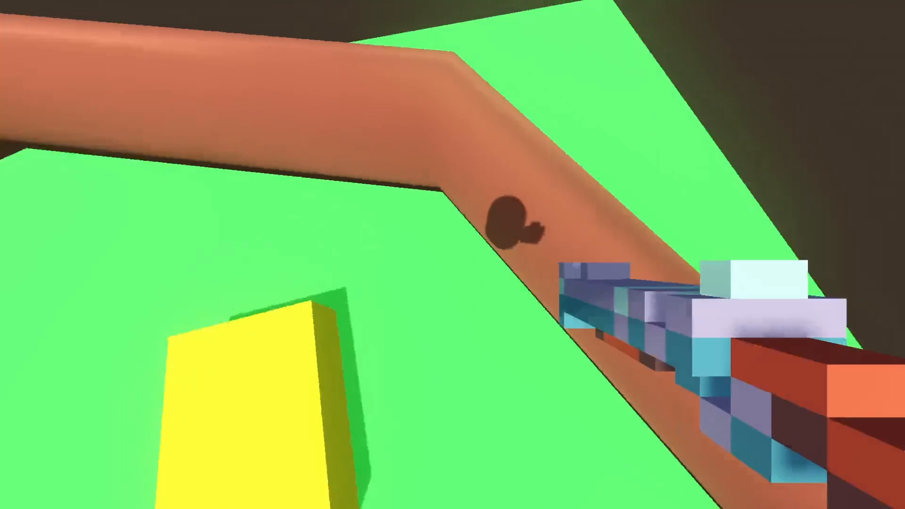
mouse_move(453, 255)
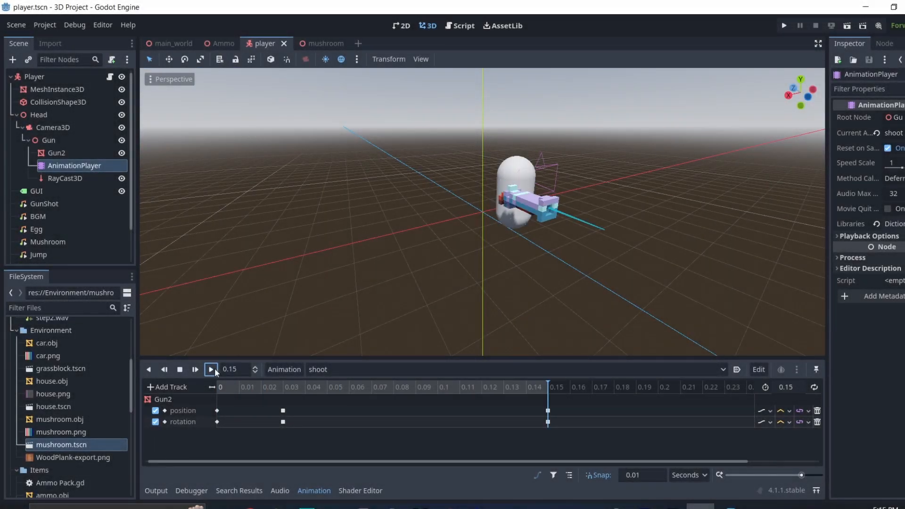
- Play the gun's 0.15-second shoot recoil animation twice to preview it
left_click(211, 370)
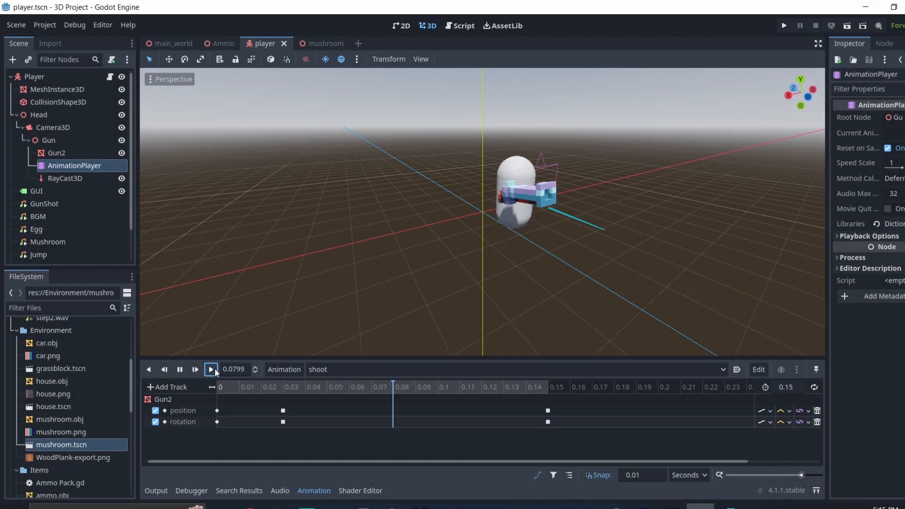
left_click(211, 370)
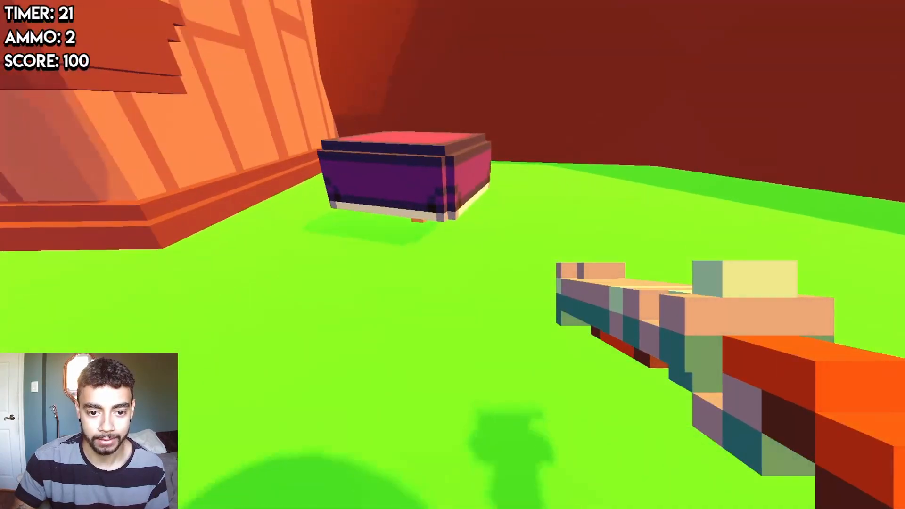
- Fire the gun at the purple box target in the running game
left_click(453, 254)
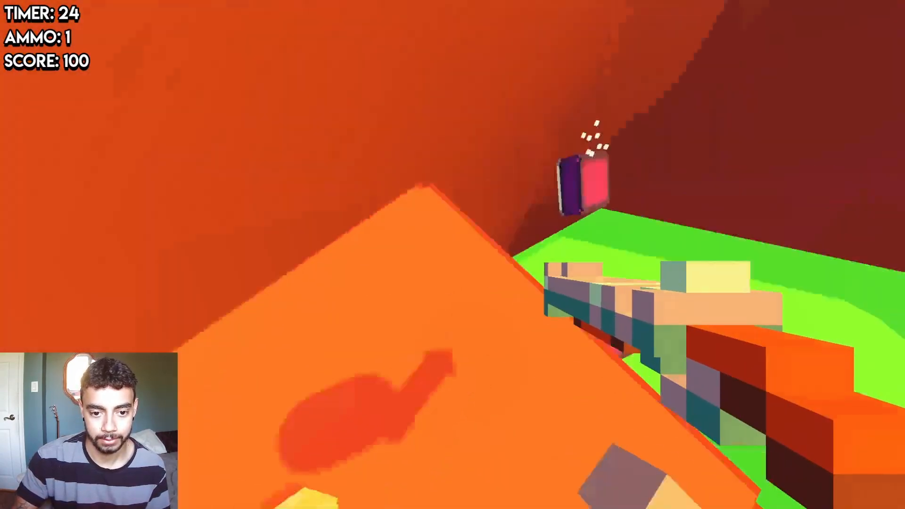